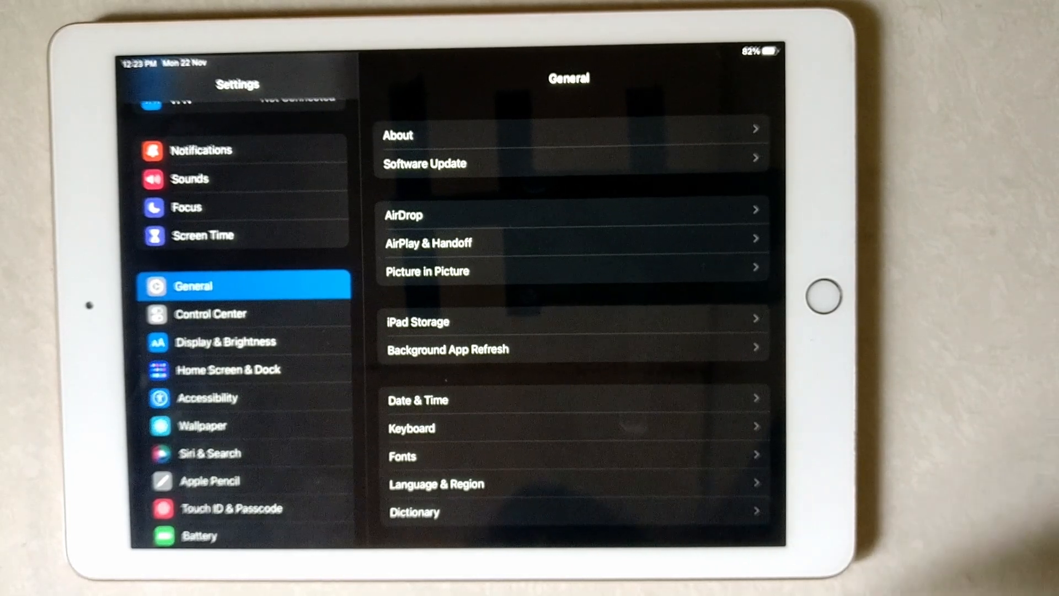
- Turn off the Shortcuts toggle in General > Keyboard, then return to the Home Screen
{"action": "left_click", "coordinate": [412, 428]}
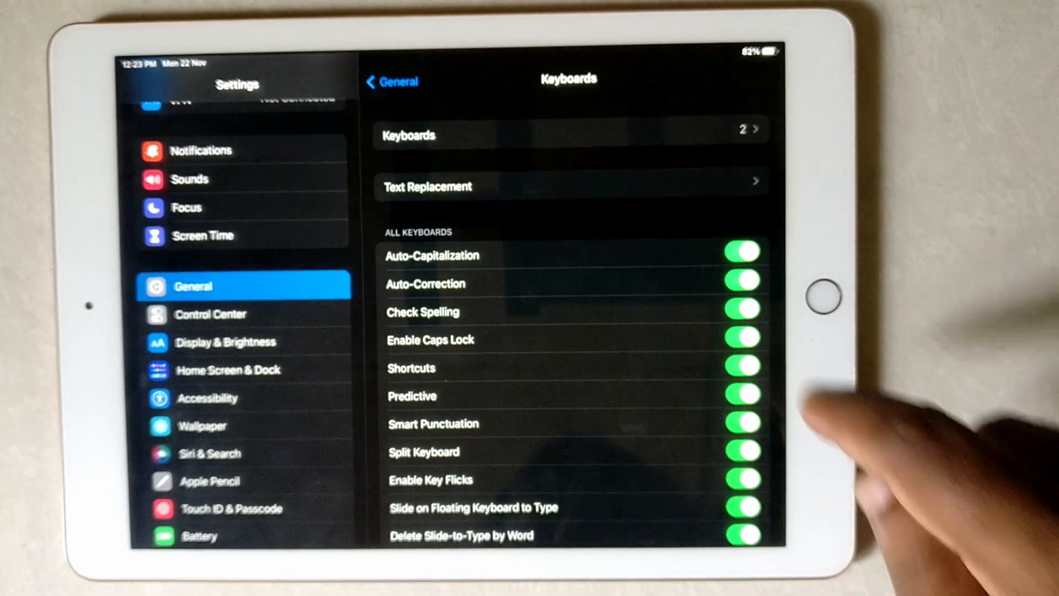
{"action": "left_click", "coordinate": [741, 367]}
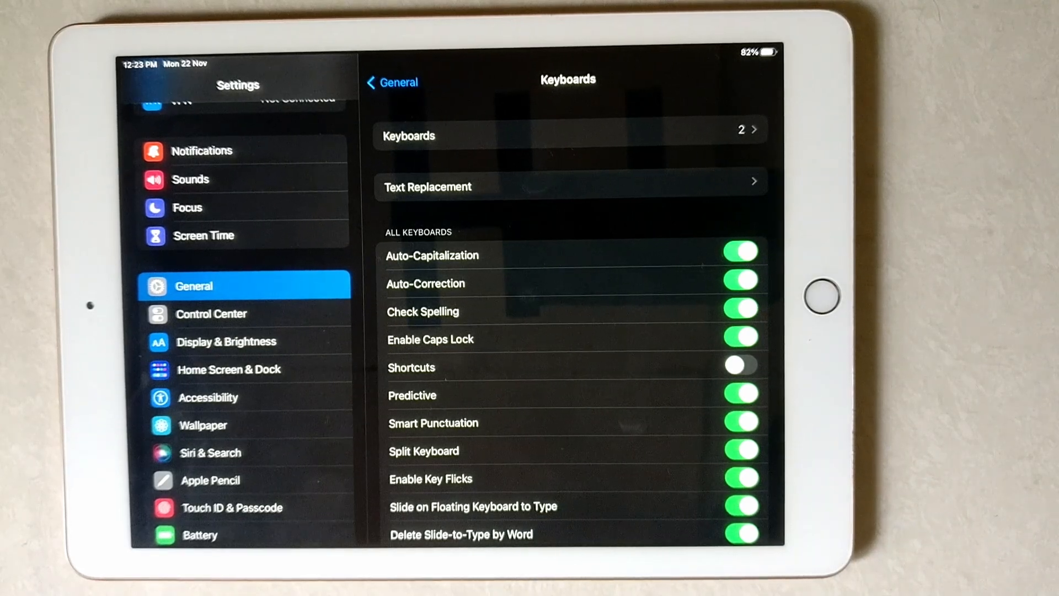
{"action": "key", "text": "home"}
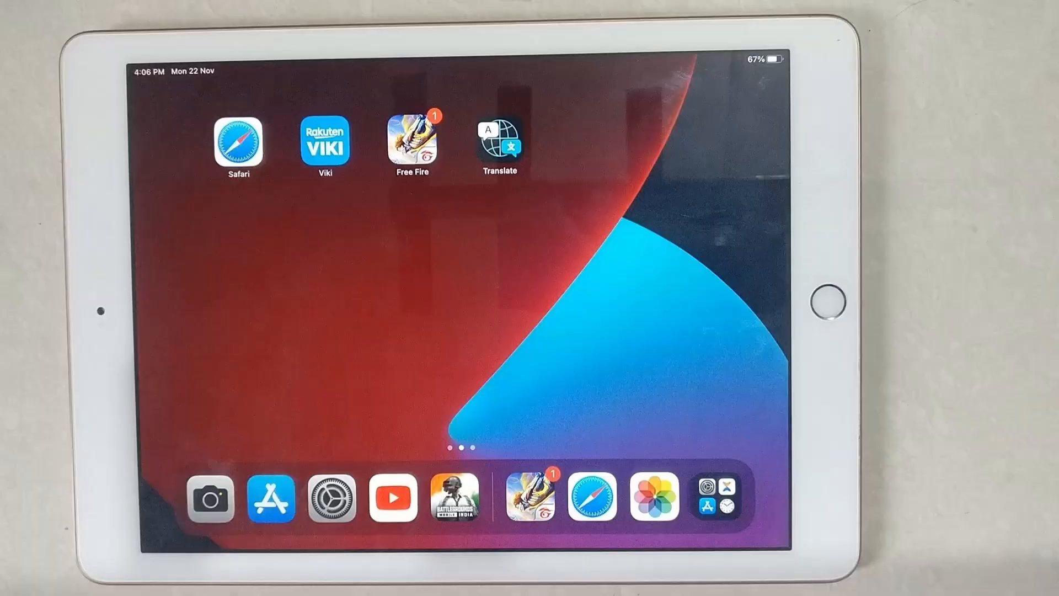